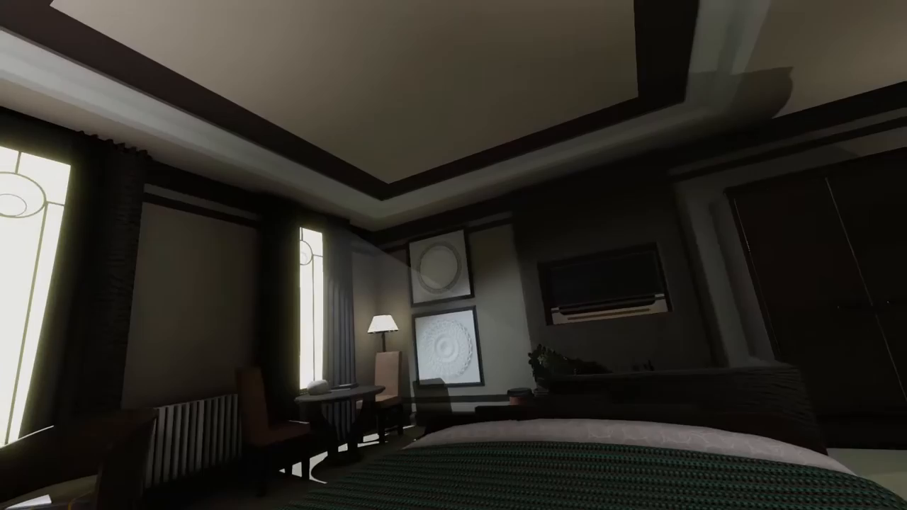
mouse_move(453, 255)
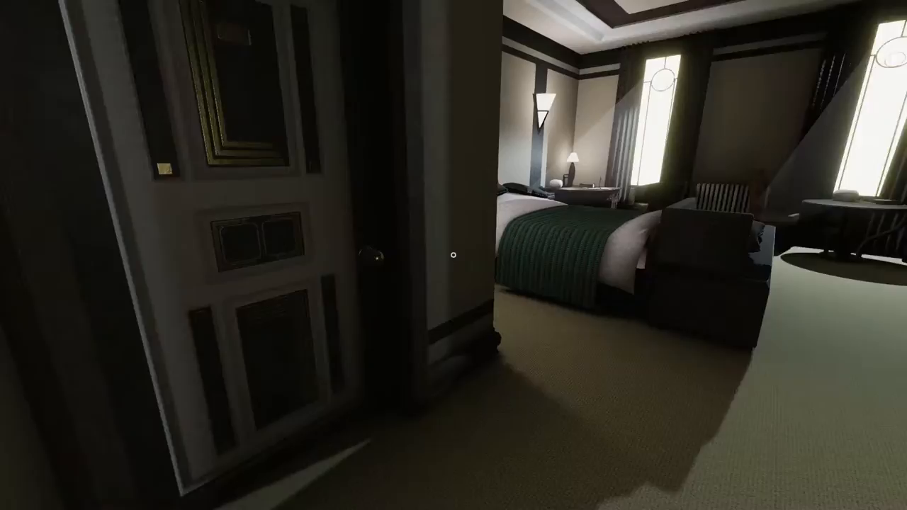
mouse_move(454, 255)
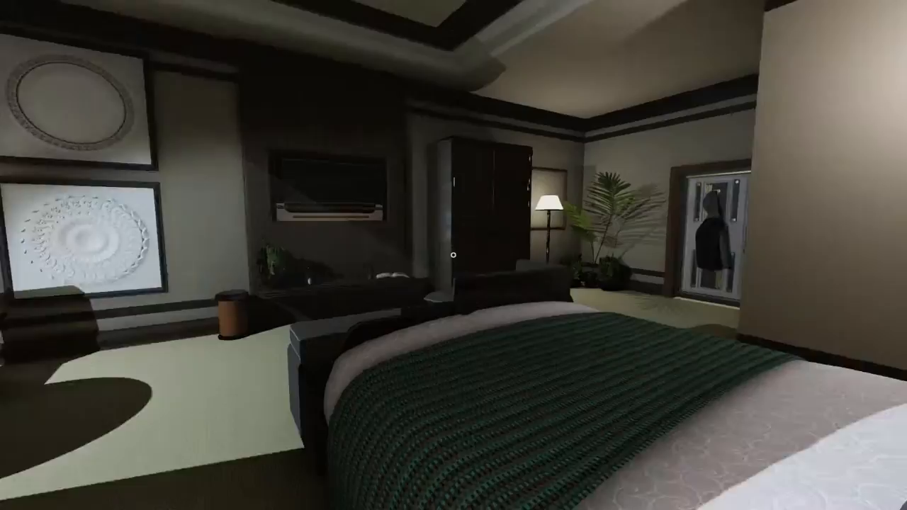
mouse_move(453, 255)
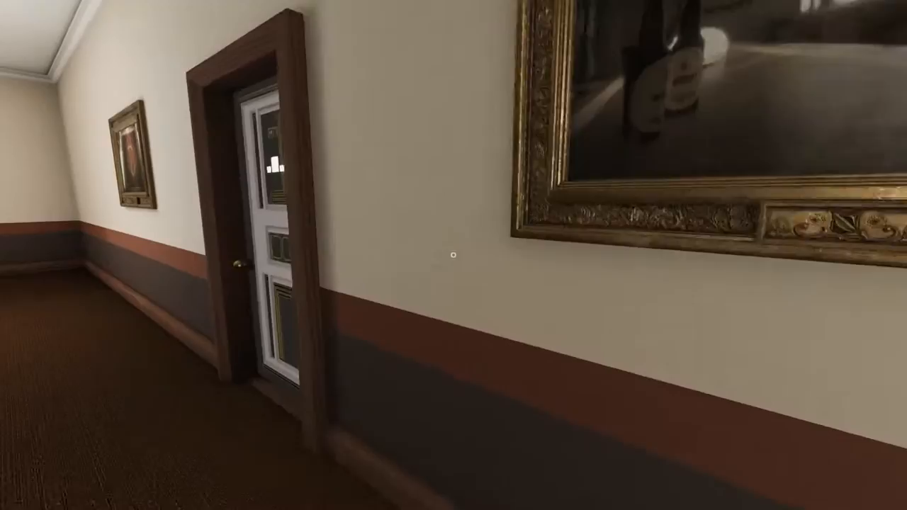
mouse_move(454, 255)
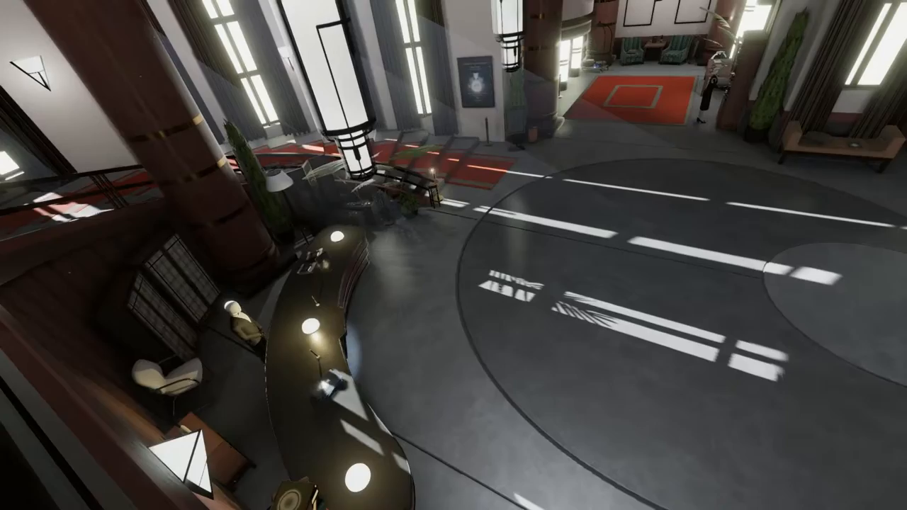
mouse_move(453, 255)
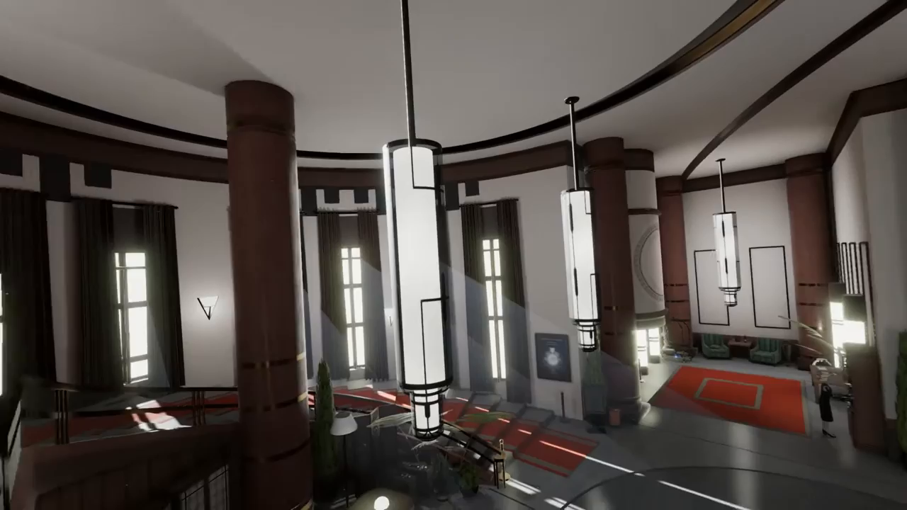
mouse_move(454, 255)
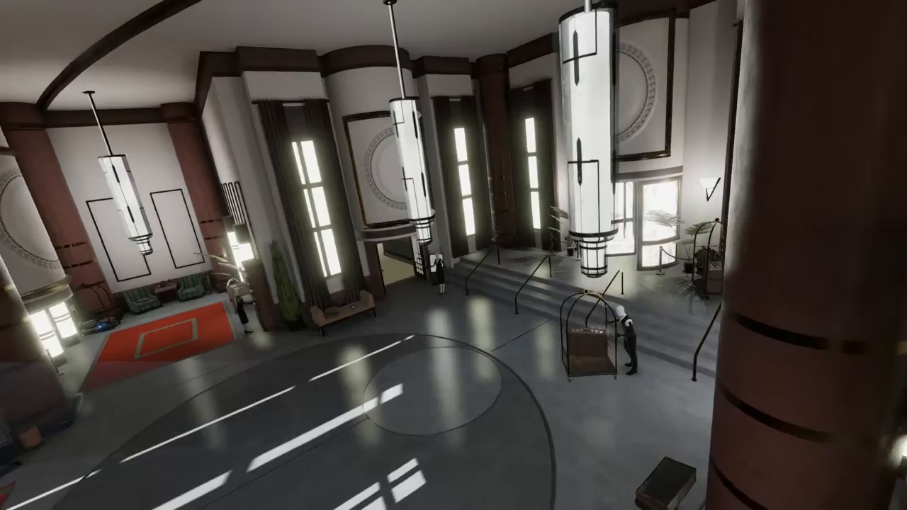
mouse_move(454, 255)
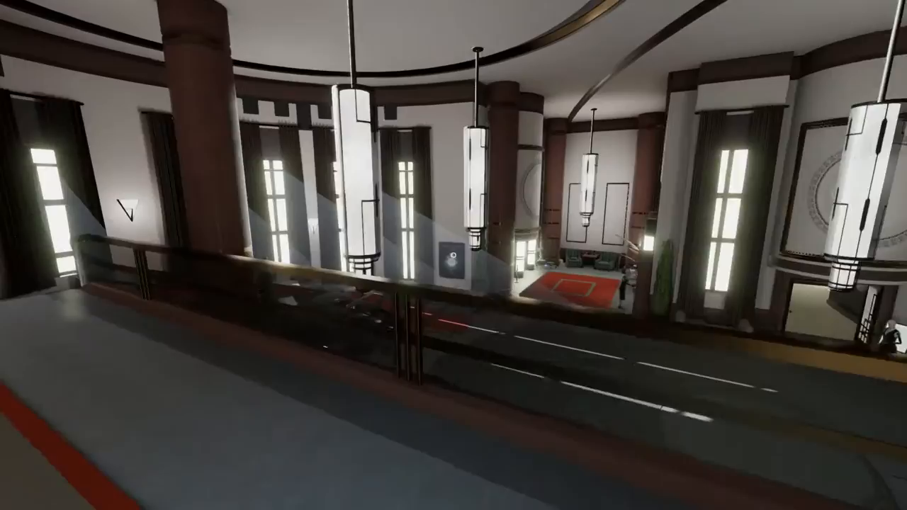
mouse_move(454, 255)
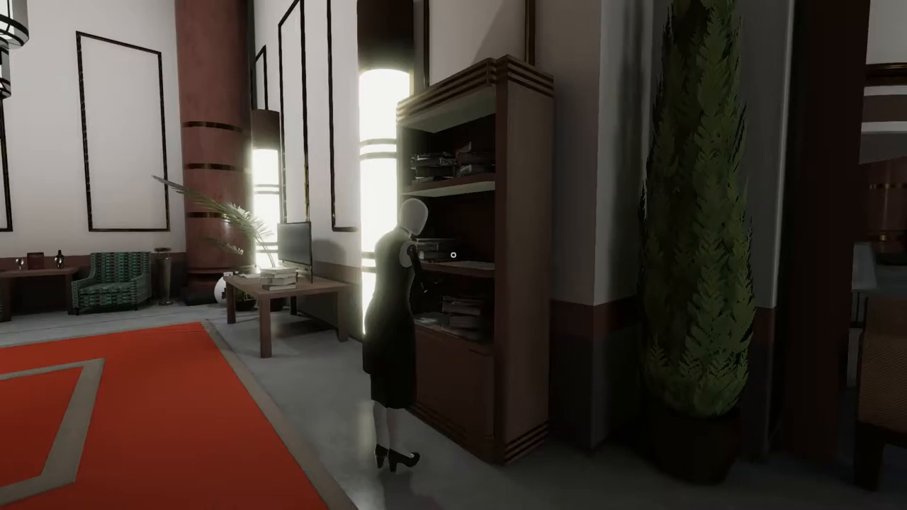
mouse_move(454, 256)
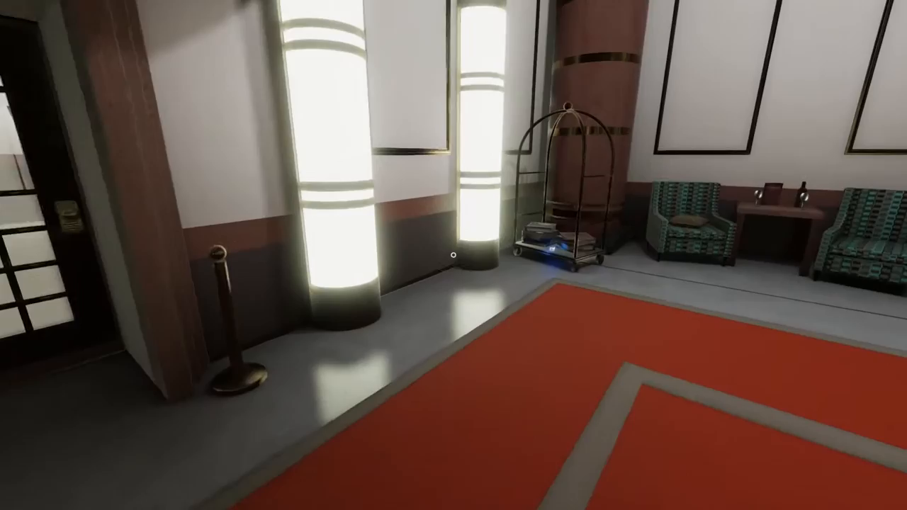
mouse_move(453, 255)
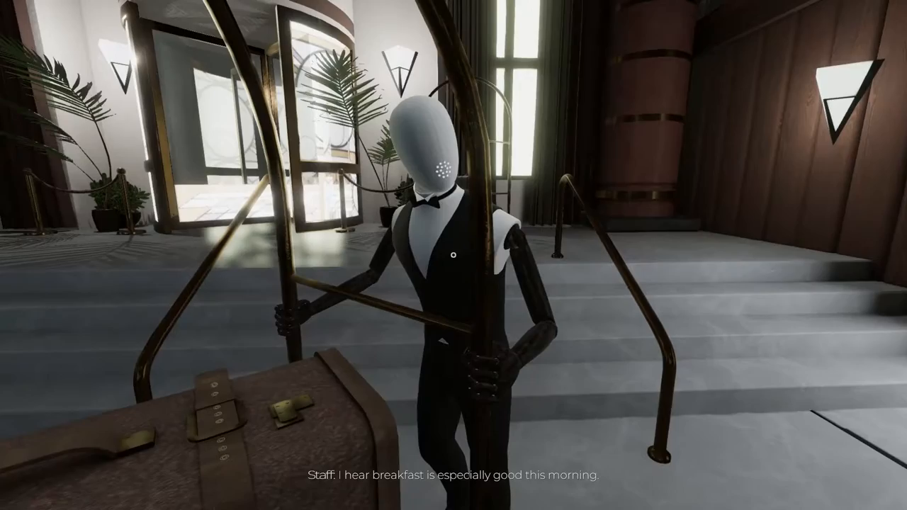
mouse_move(453, 255)
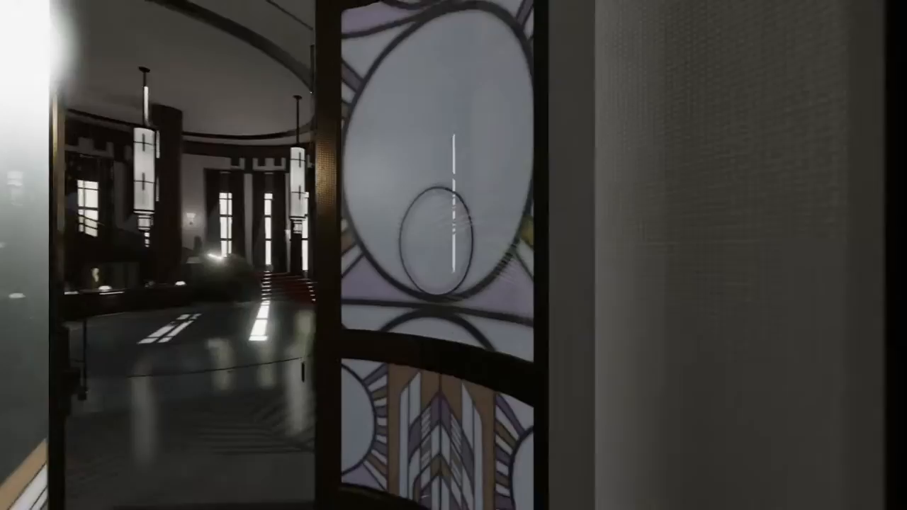
mouse_move(454, 256)
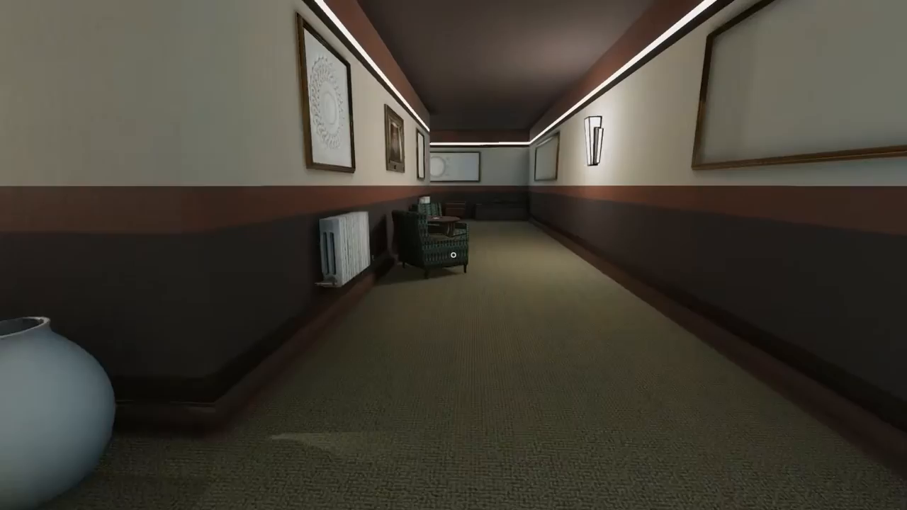
mouse_move(454, 255)
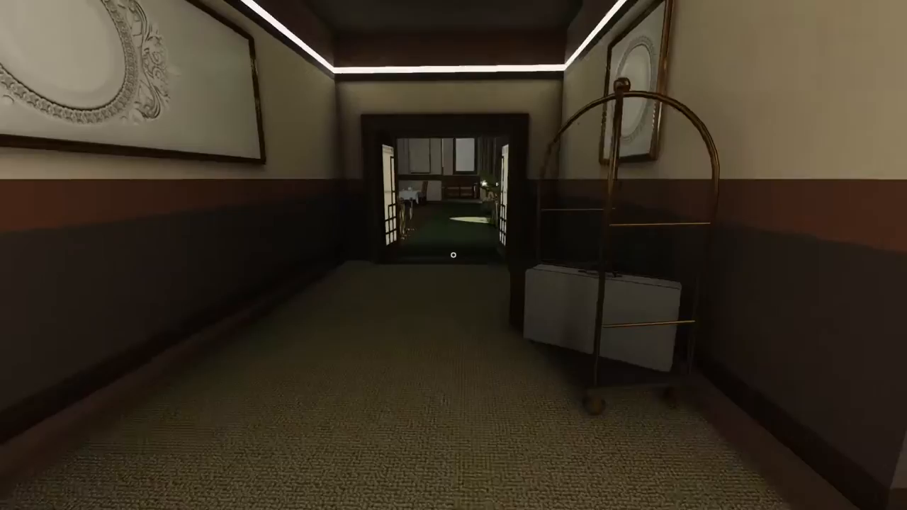
key("w")
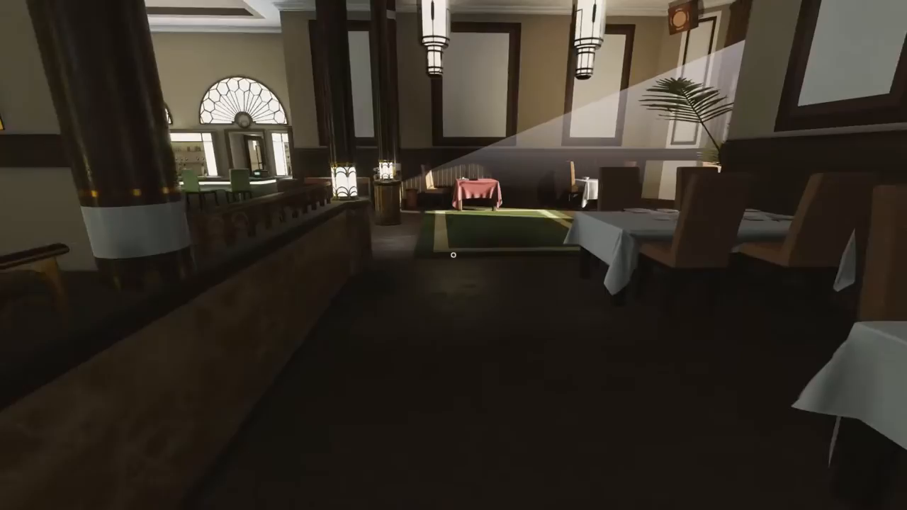
mouse_move(453, 255)
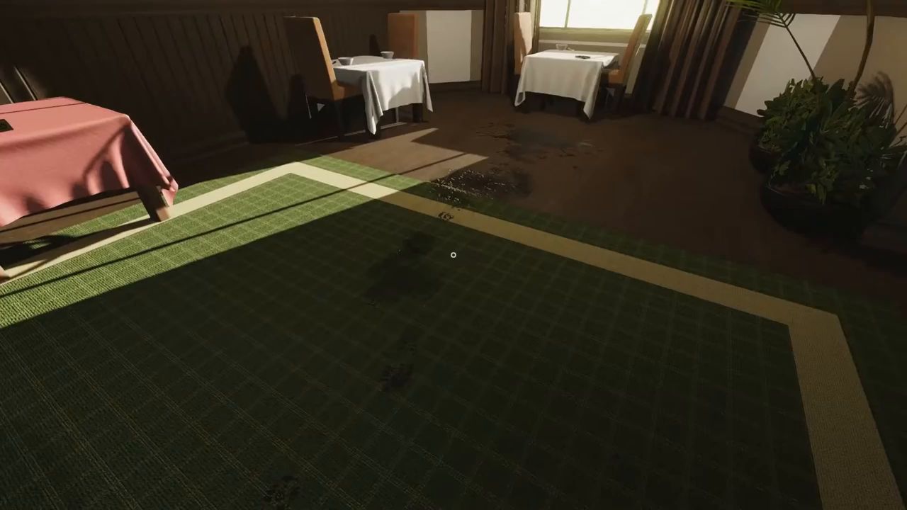
mouse_move(453, 255)
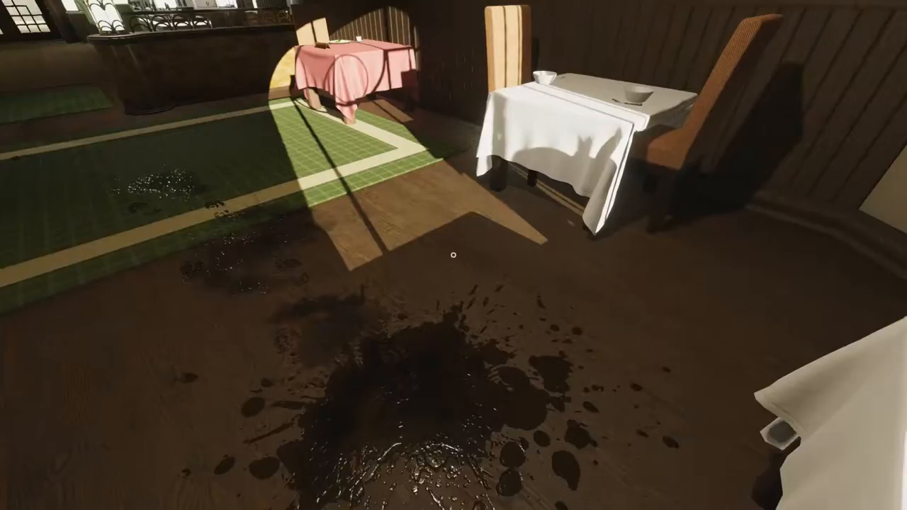
mouse_move(454, 255)
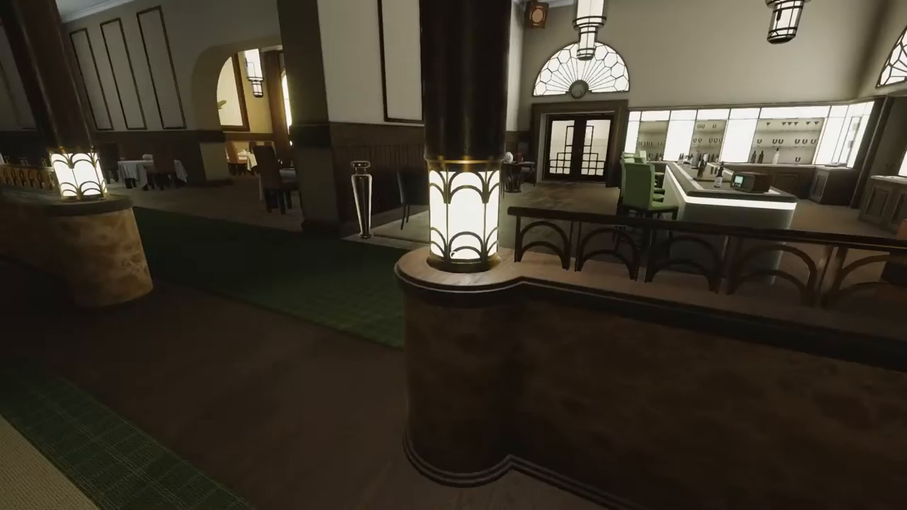
mouse_move(454, 255)
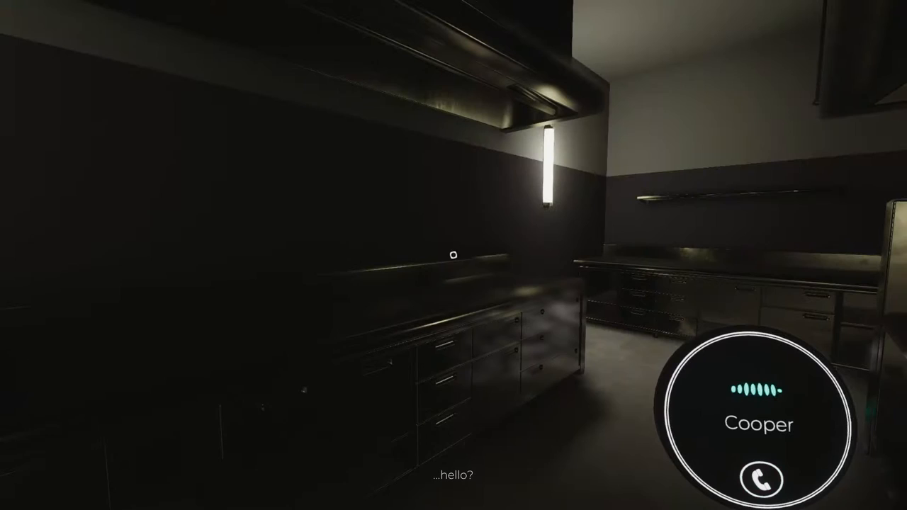
mouse_move(454, 255)
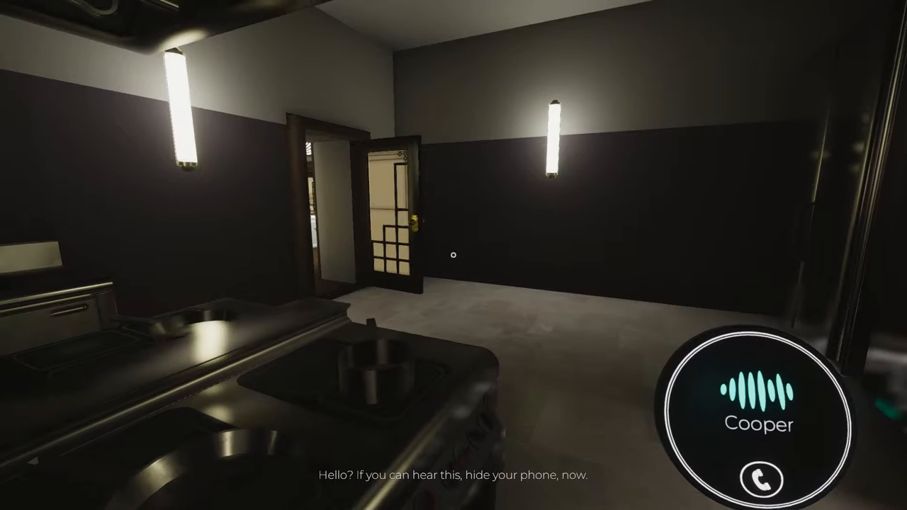
mouse_move(453, 255)
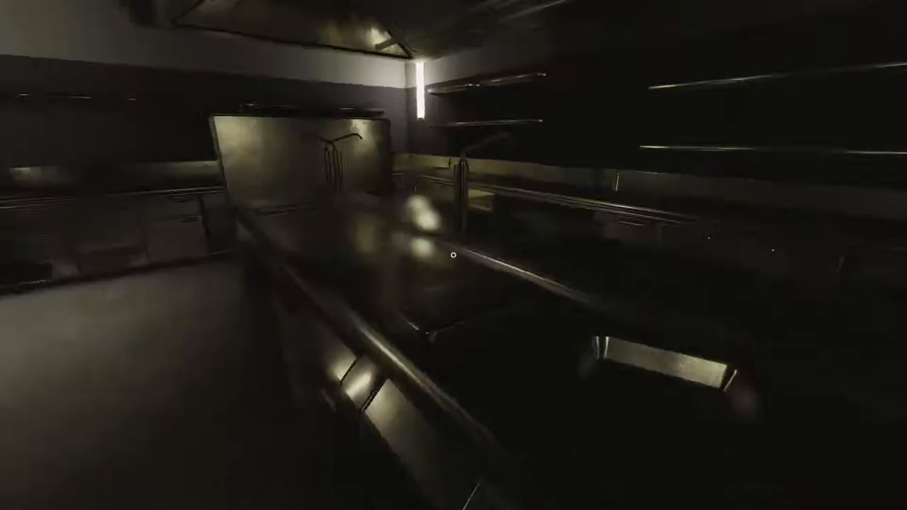
mouse_move(453, 256)
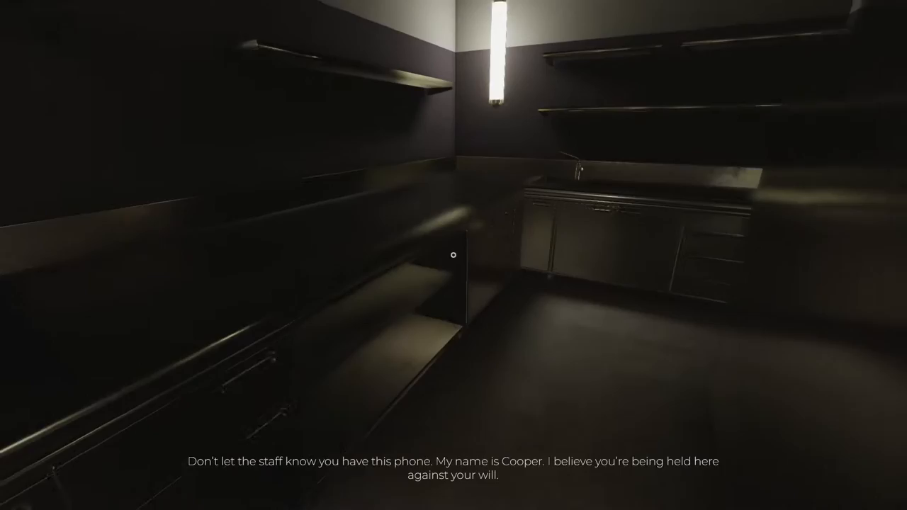
mouse_move(454, 255)
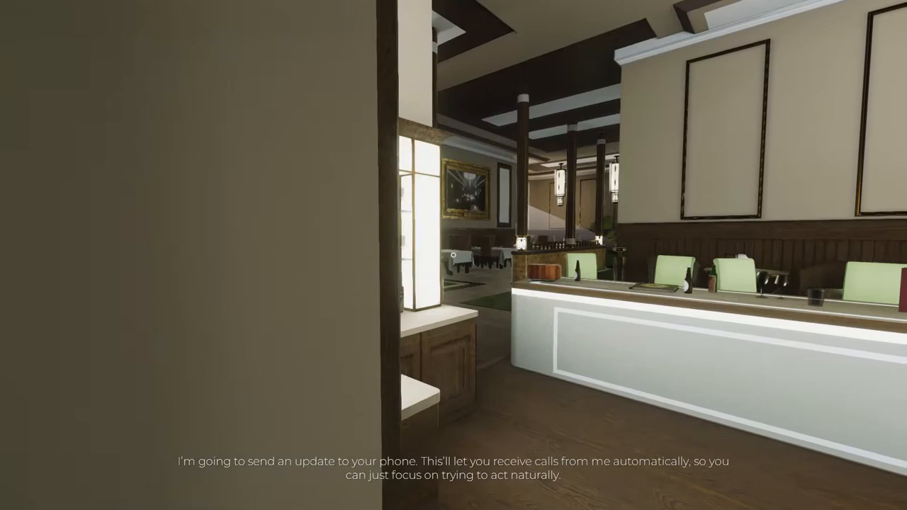
mouse_move(453, 255)
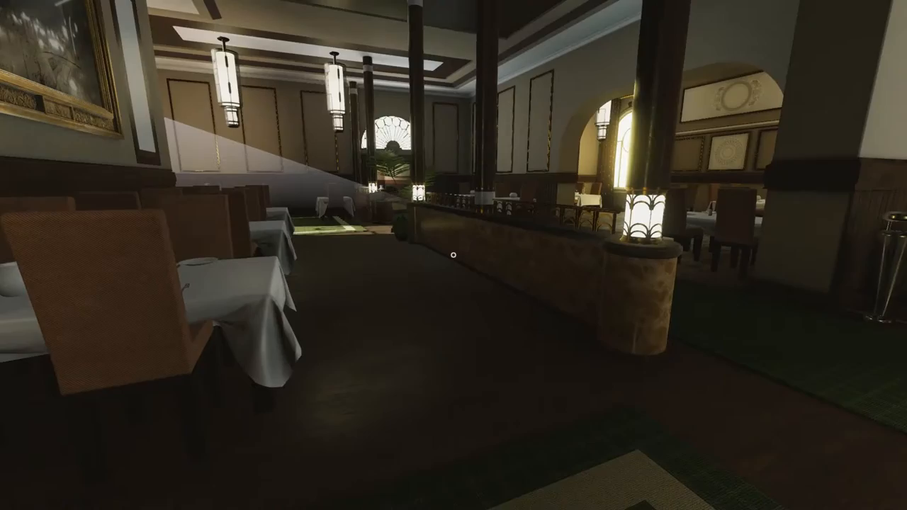
mouse_move(454, 256)
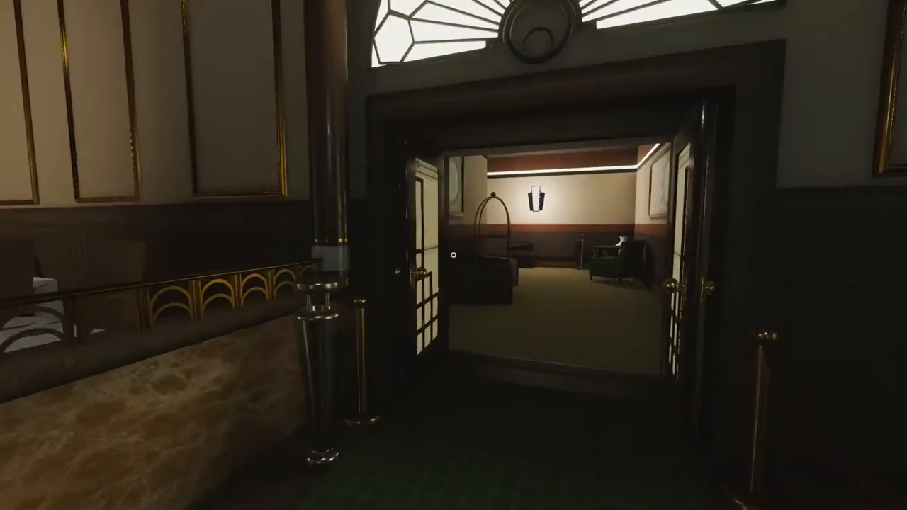
mouse_move(454, 255)
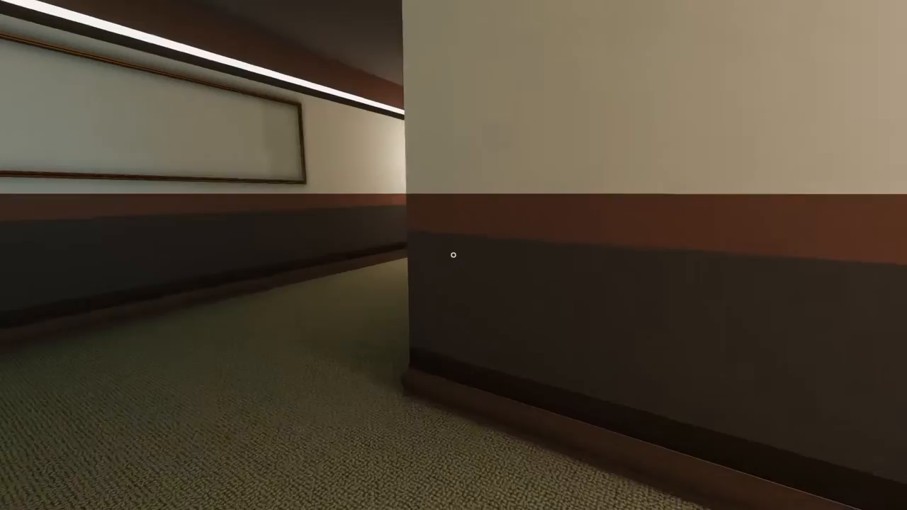
mouse_move(453, 255)
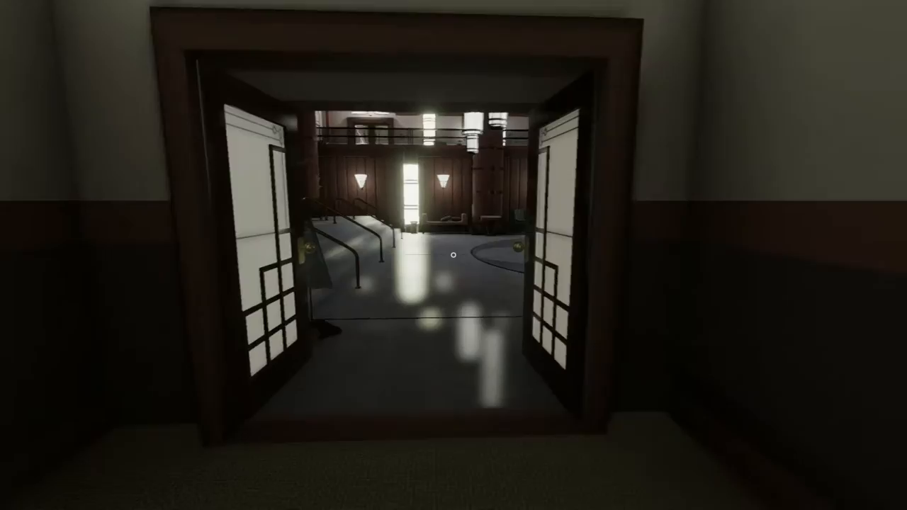
mouse_move(454, 255)
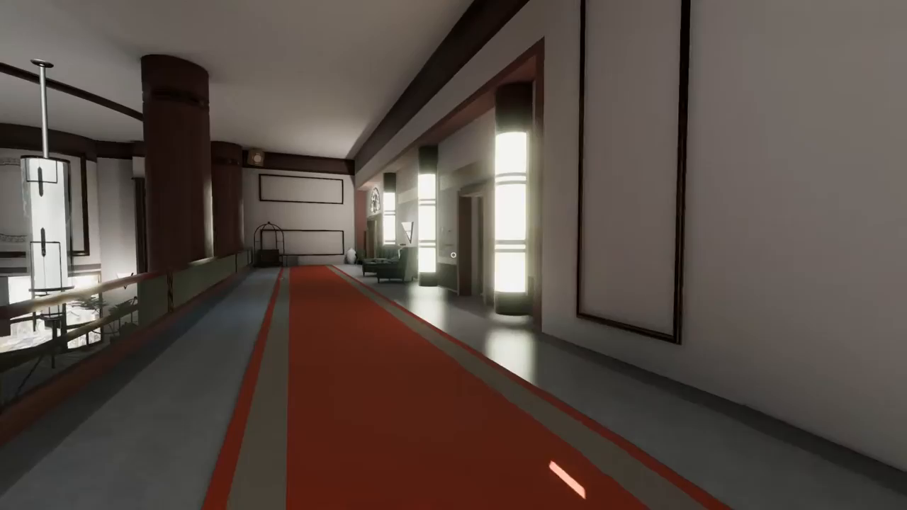
mouse_move(454, 255)
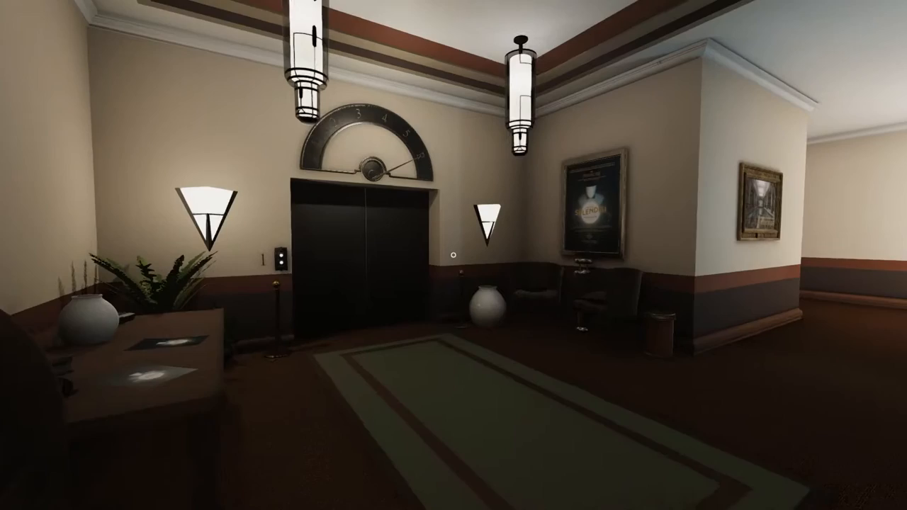
mouse_move(454, 255)
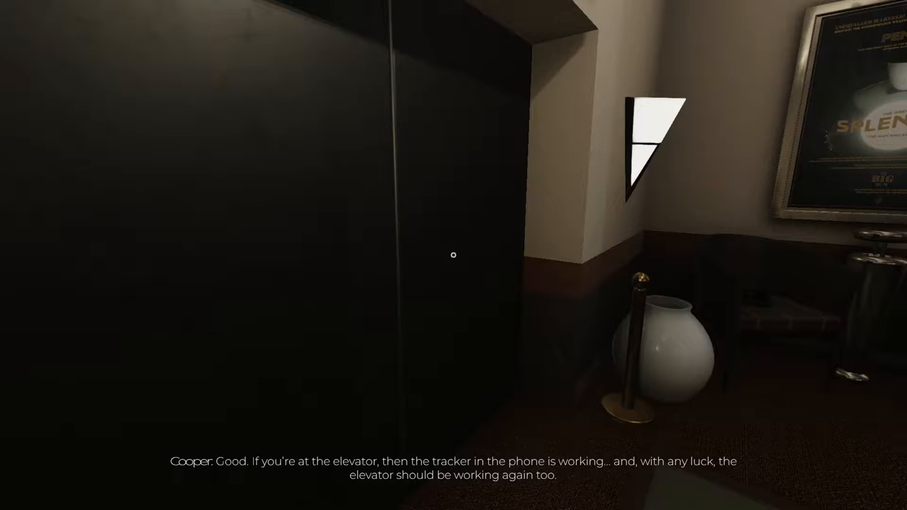
mouse_move(454, 255)
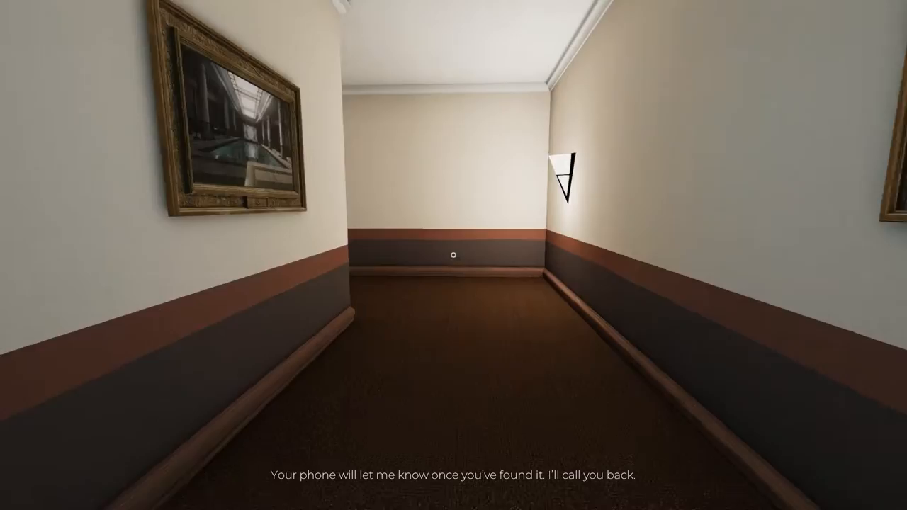
mouse_move(454, 255)
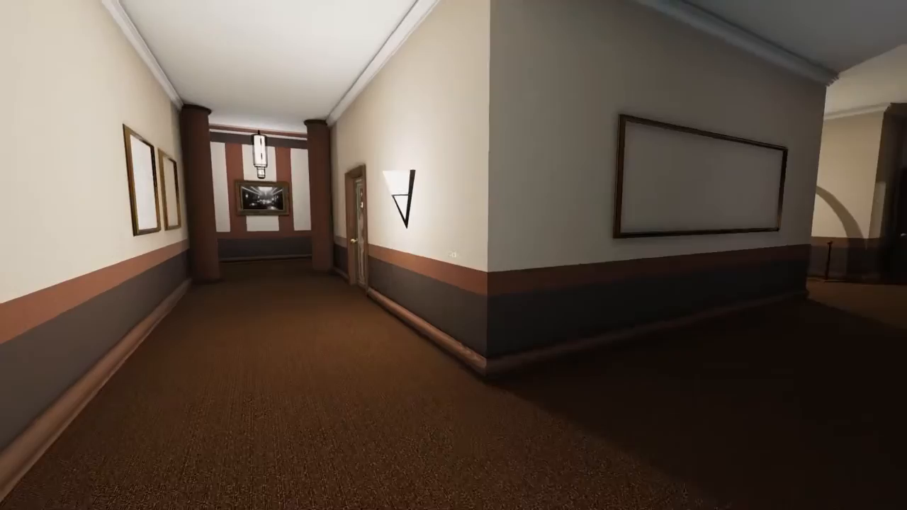
mouse_move(454, 255)
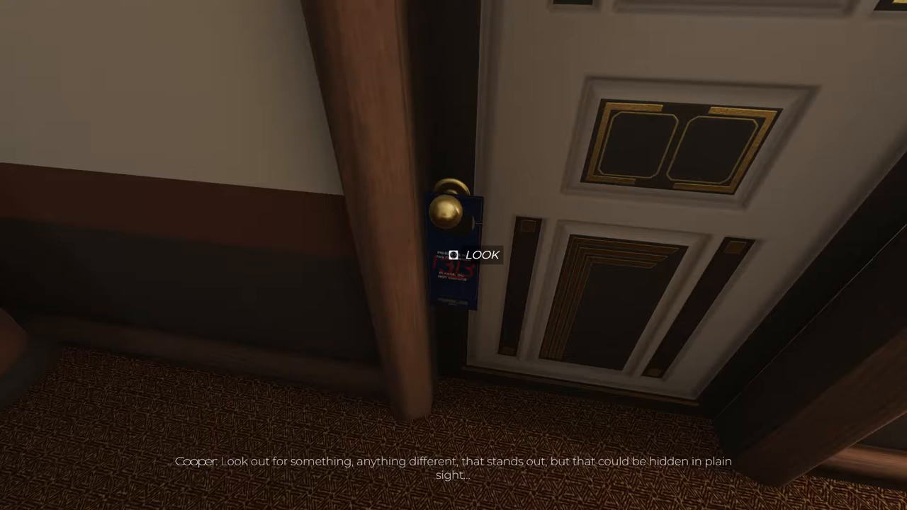
left_click(459, 255)
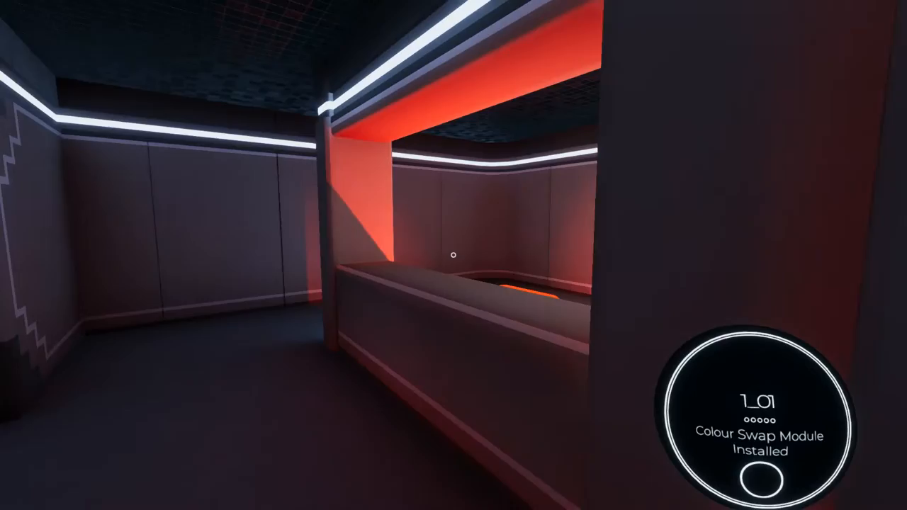
mouse_move(454, 255)
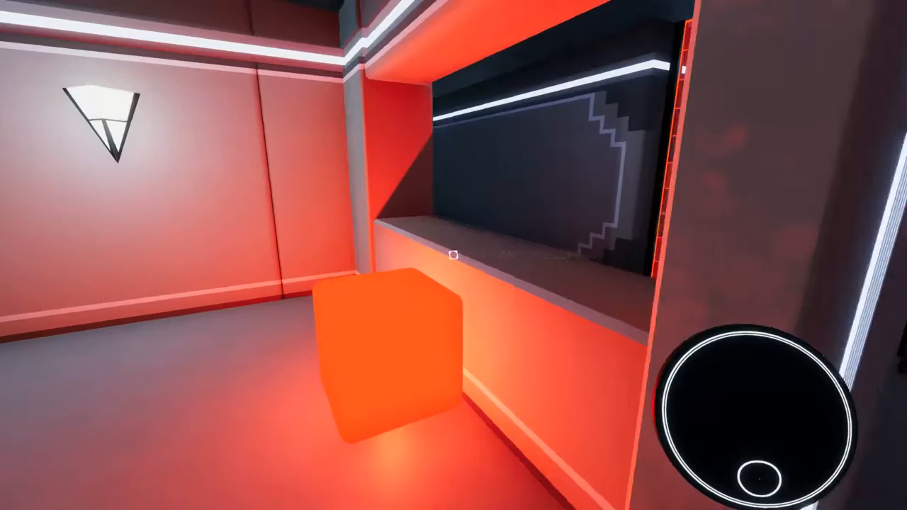
mouse_move(453, 255)
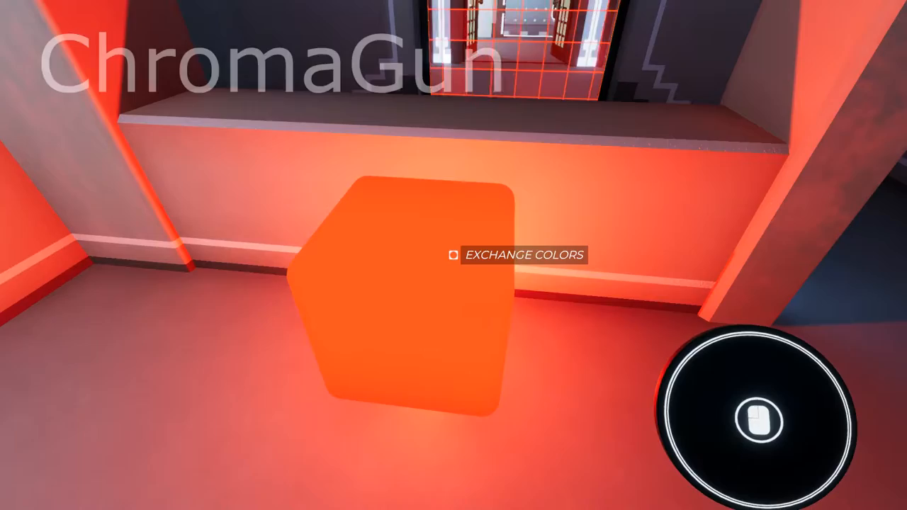
mouse_move(454, 256)
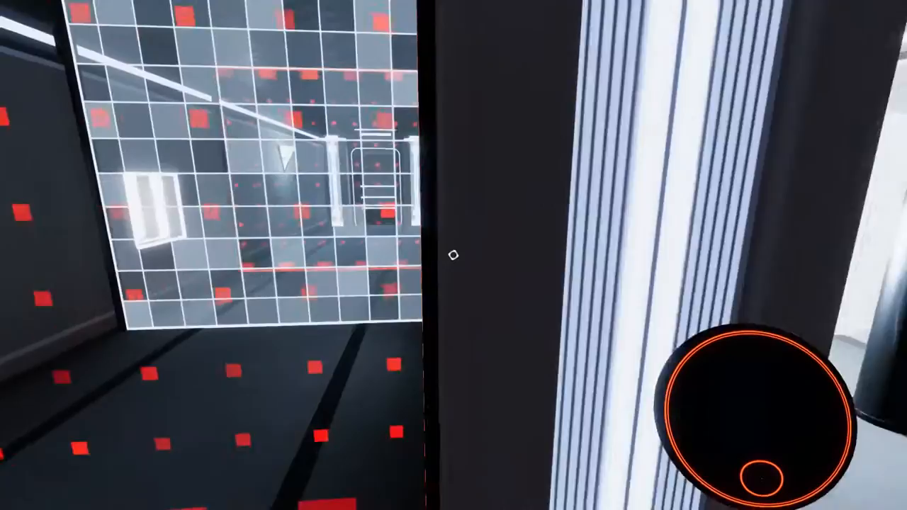
mouse_move(453, 256)
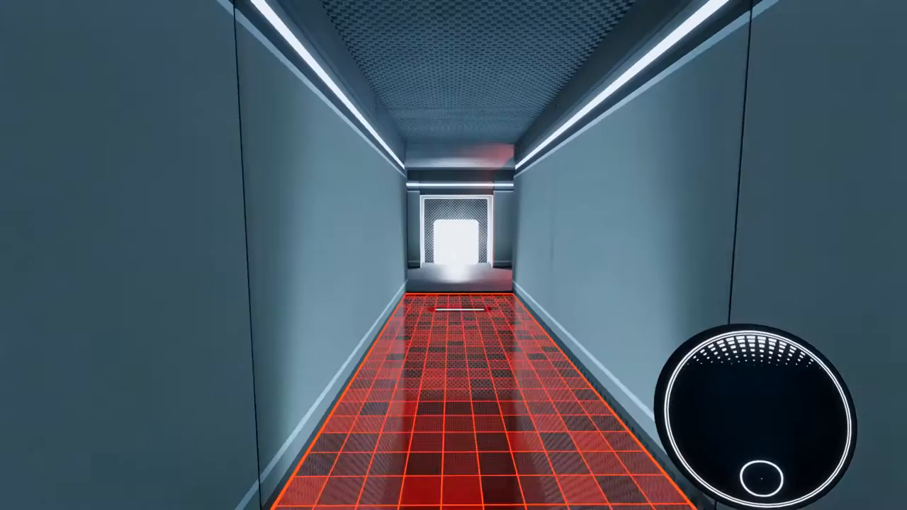
mouse_move(454, 255)
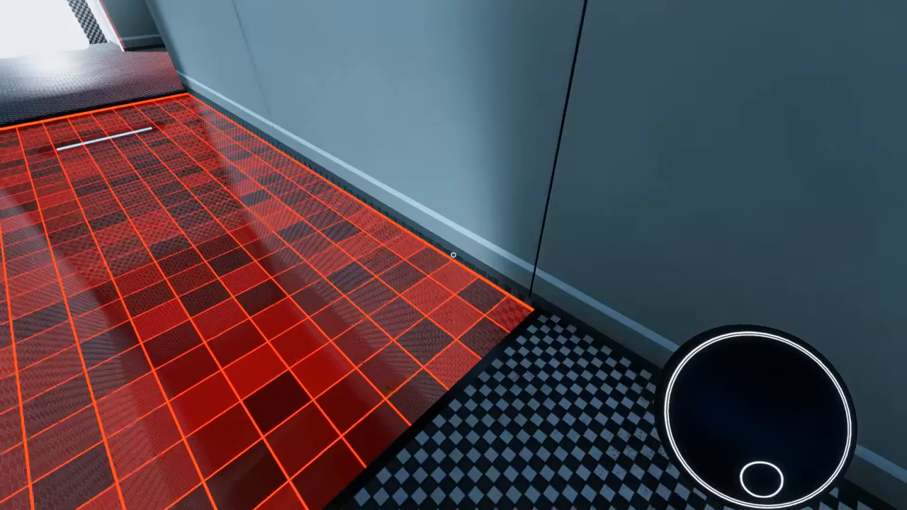